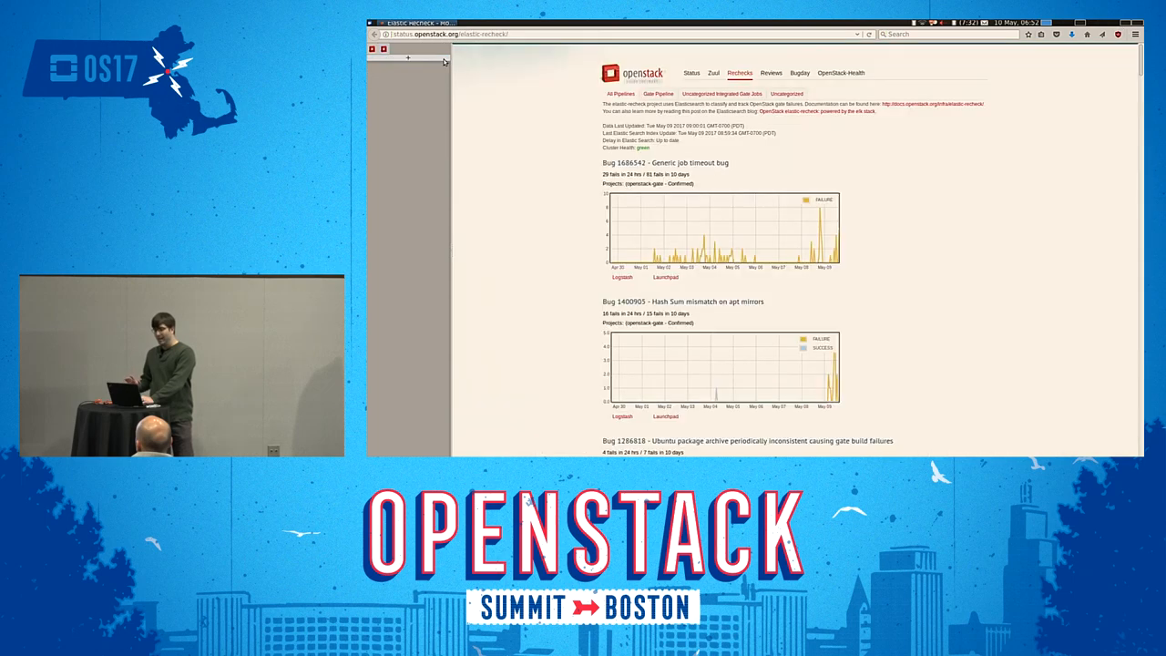
pyautogui.moveTo(408, 58)
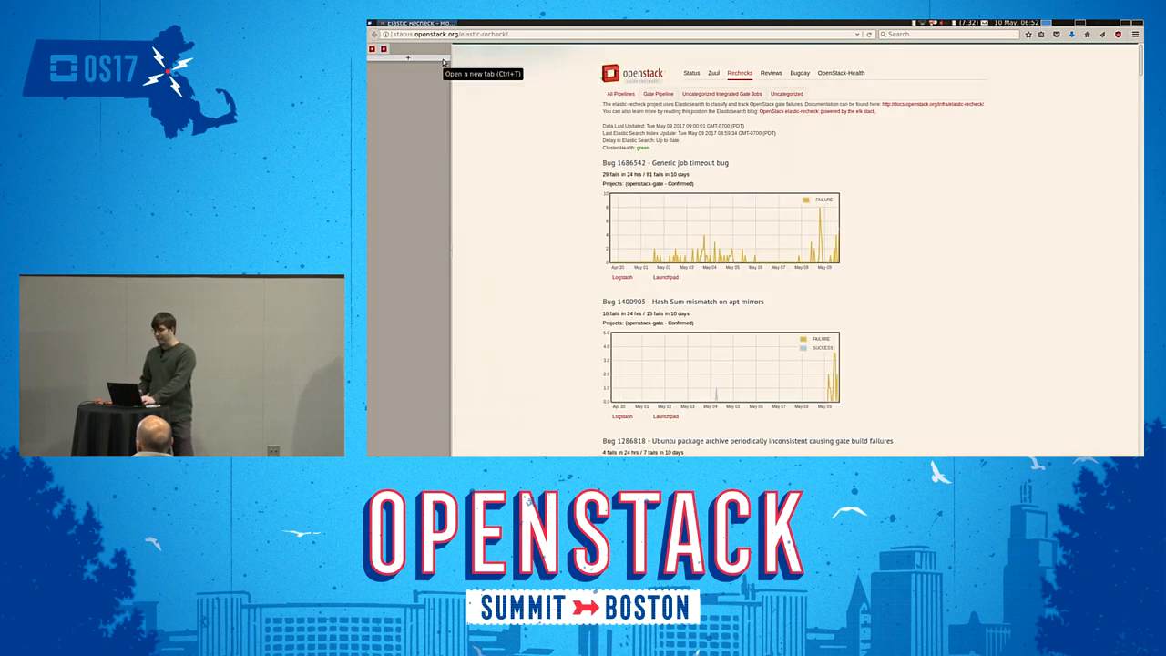